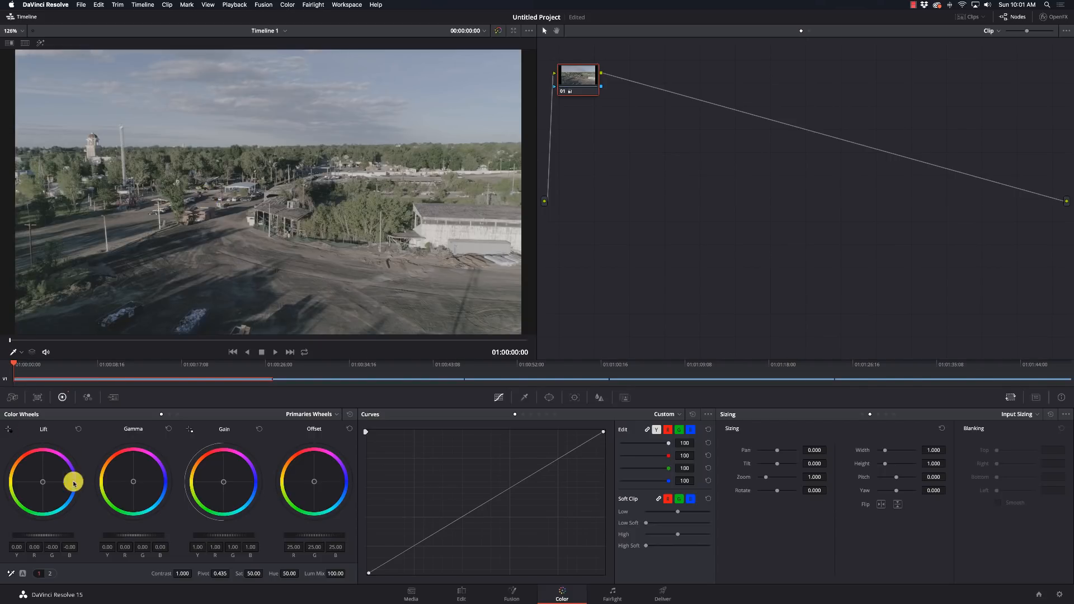
# Nudge the Lift wheel puck toward blue for a subtle cool tint in the shadows.
pyautogui.moveTo(73, 481); pyautogui.dragTo(49, 473)
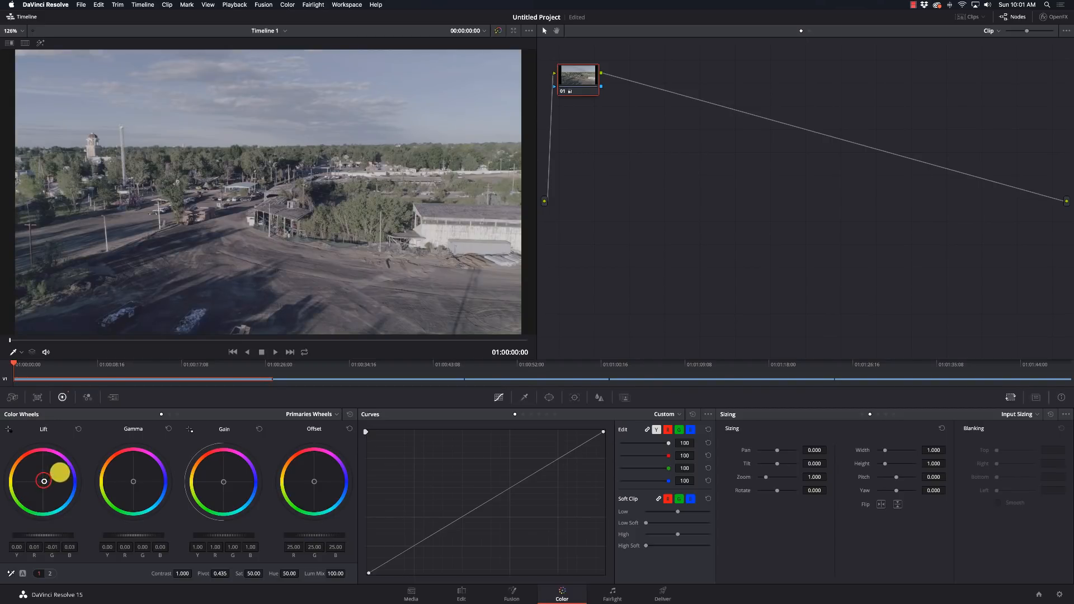
pyautogui.moveTo(58, 470); pyautogui.dragTo(41, 487)
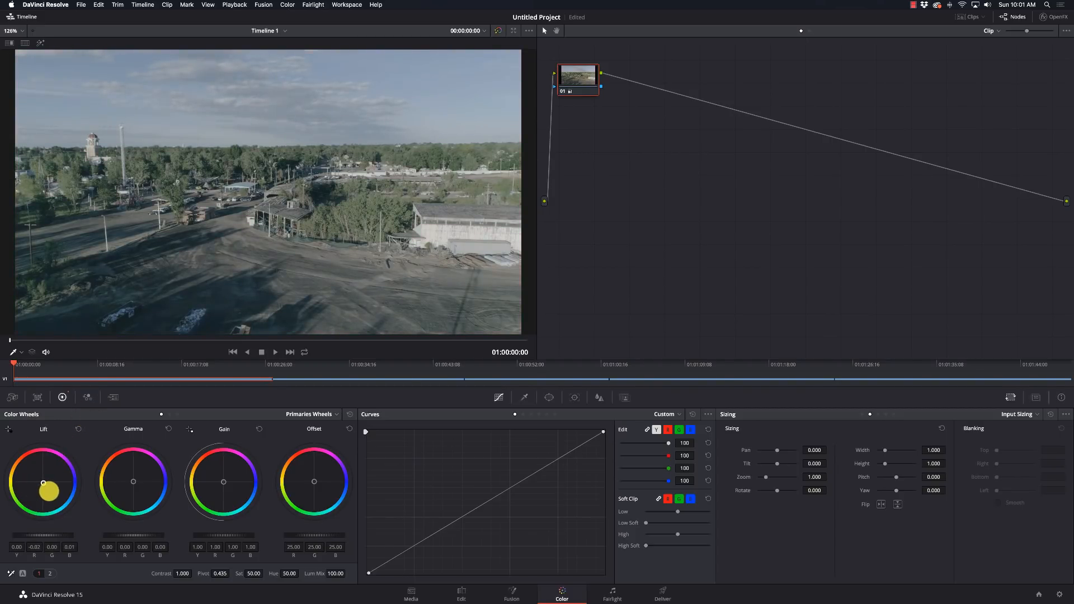